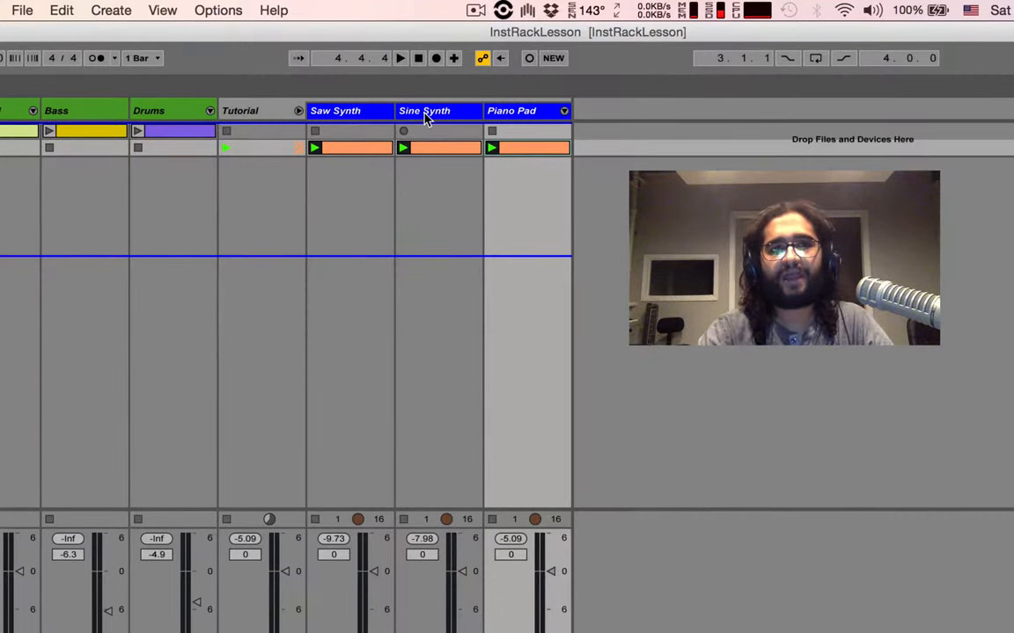
- Show the Saw Synth track's Arpeggiator and Analog devices in the Device View
left_click(511, 110)
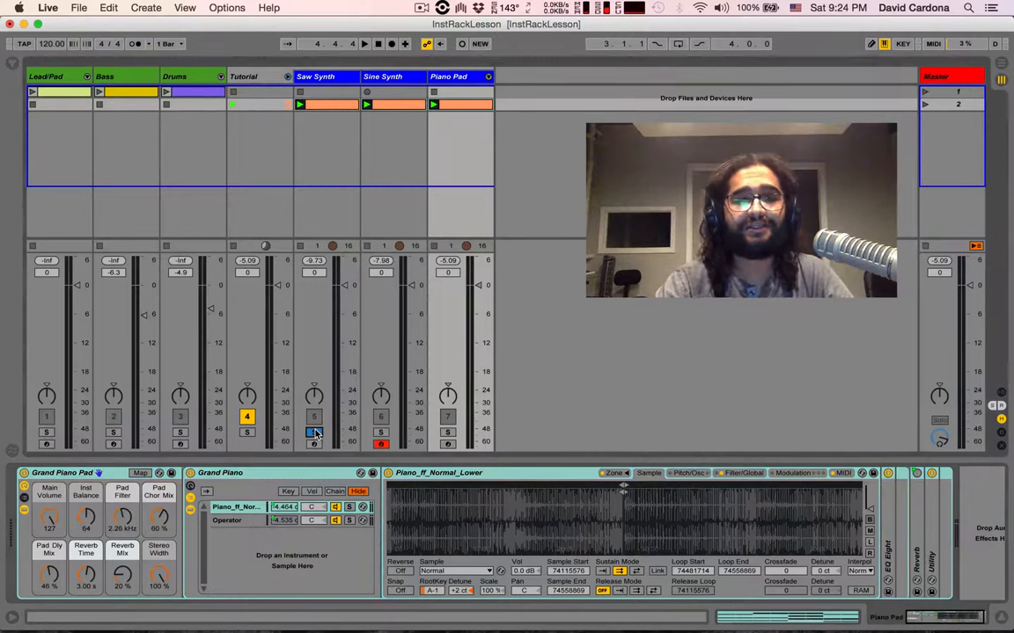
left_click(364, 42)
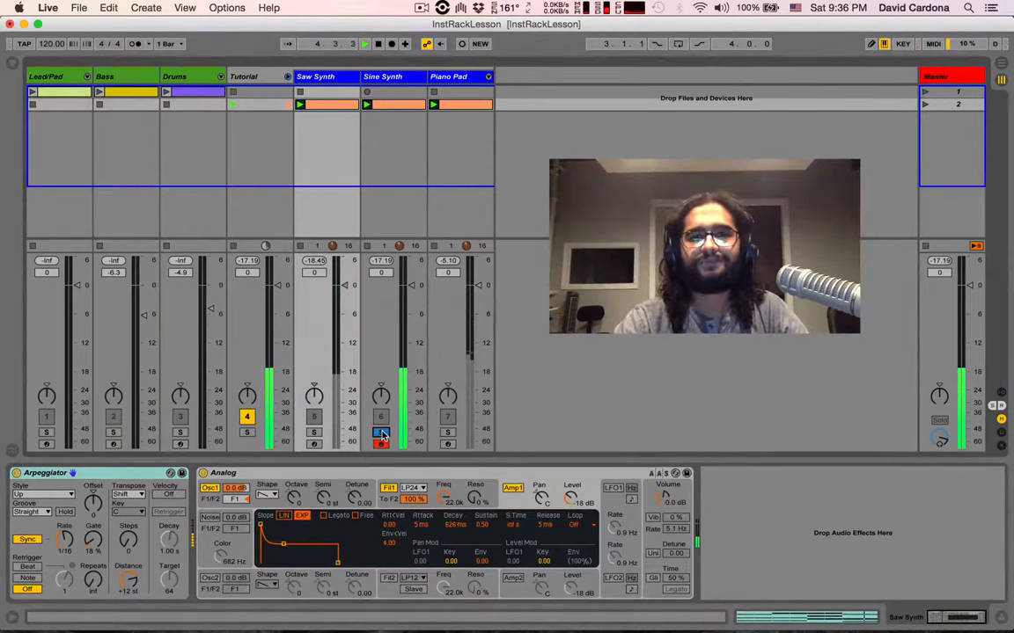
- Group the Saw Synth's Analog synth into an Instrument Rack with Cmd+G
left_click(327, 78)
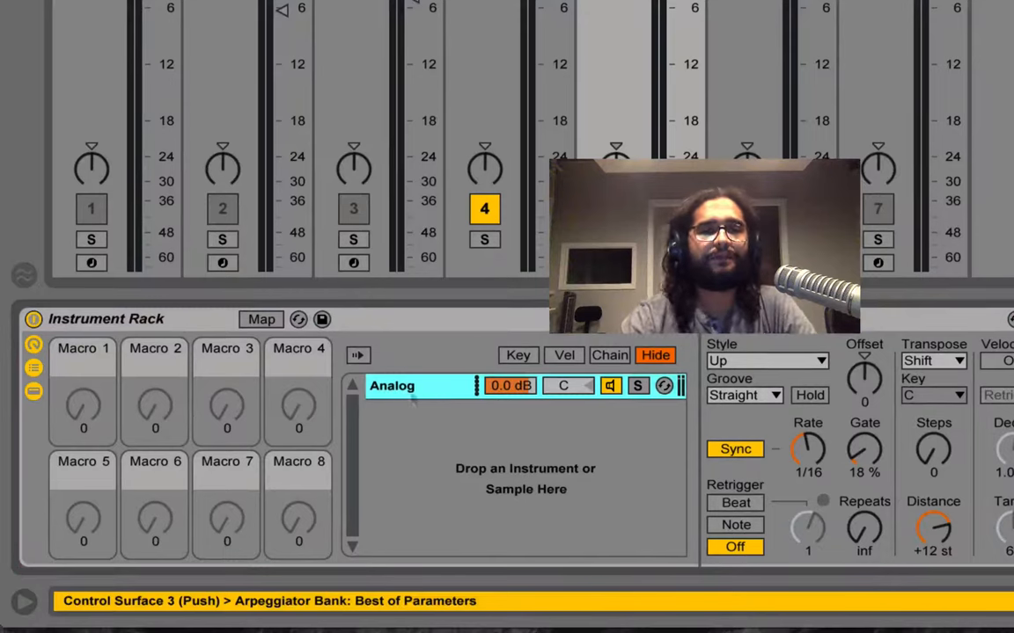
- Rename the chain to Sawtooth and add the Sinewave and Piano Pad chains to the rack
double_click(394, 385)
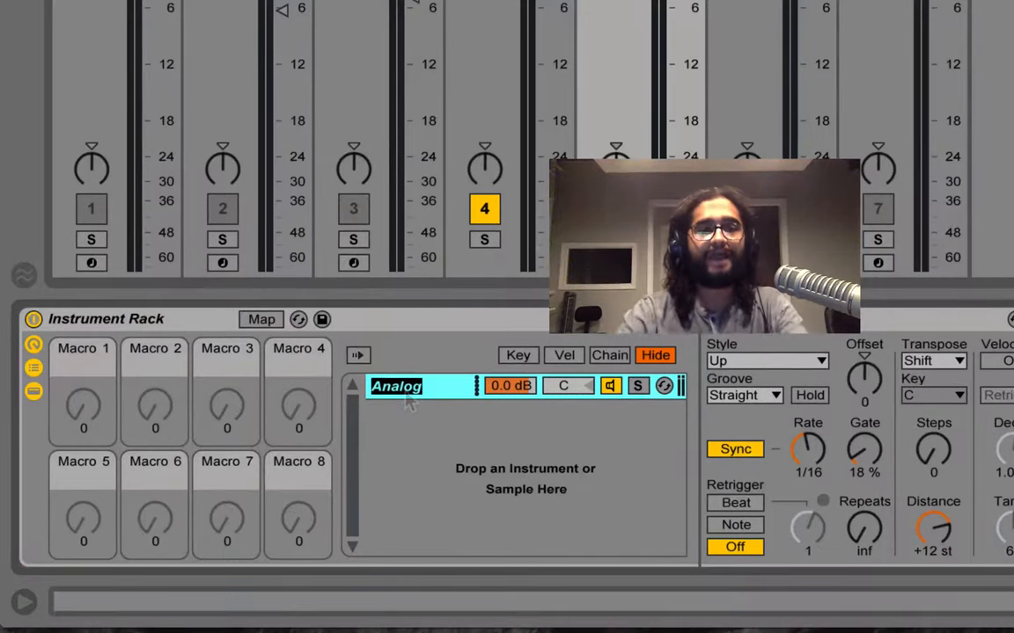
type("Sawtooth")
type("Sinewave")
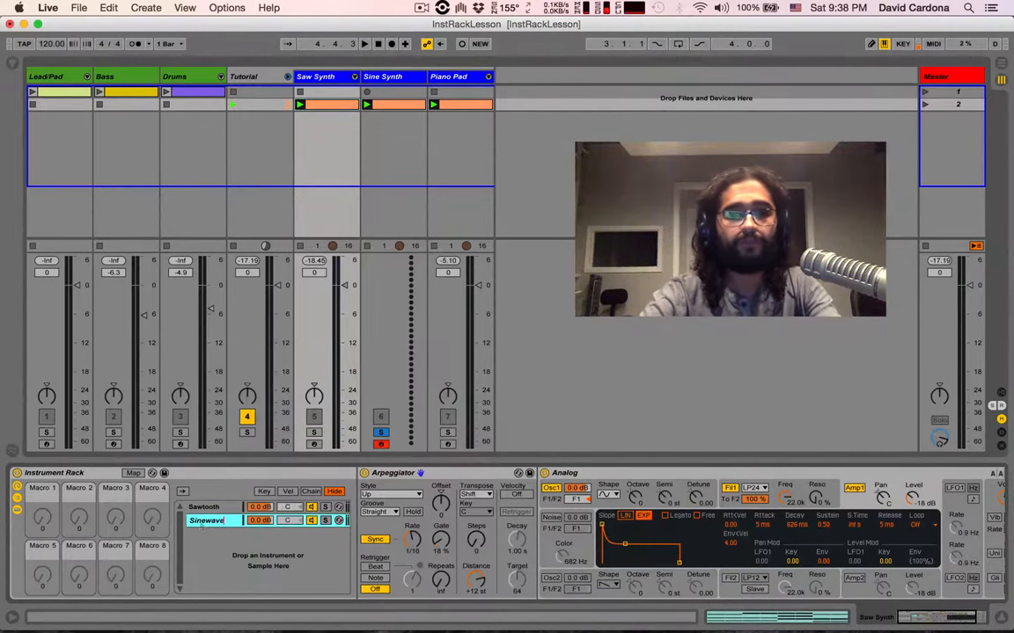
left_click(448, 78)
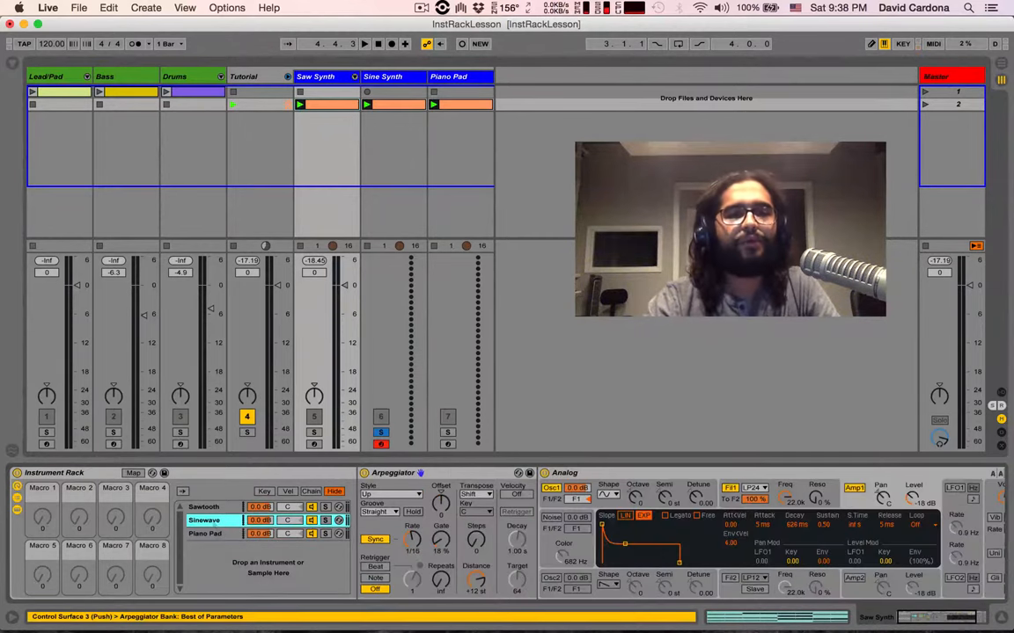
- Pan Sawtooth 22L and Sinewave 22R, and lower the Piano Pad chain to -4.3 dB
left_click(204, 533)
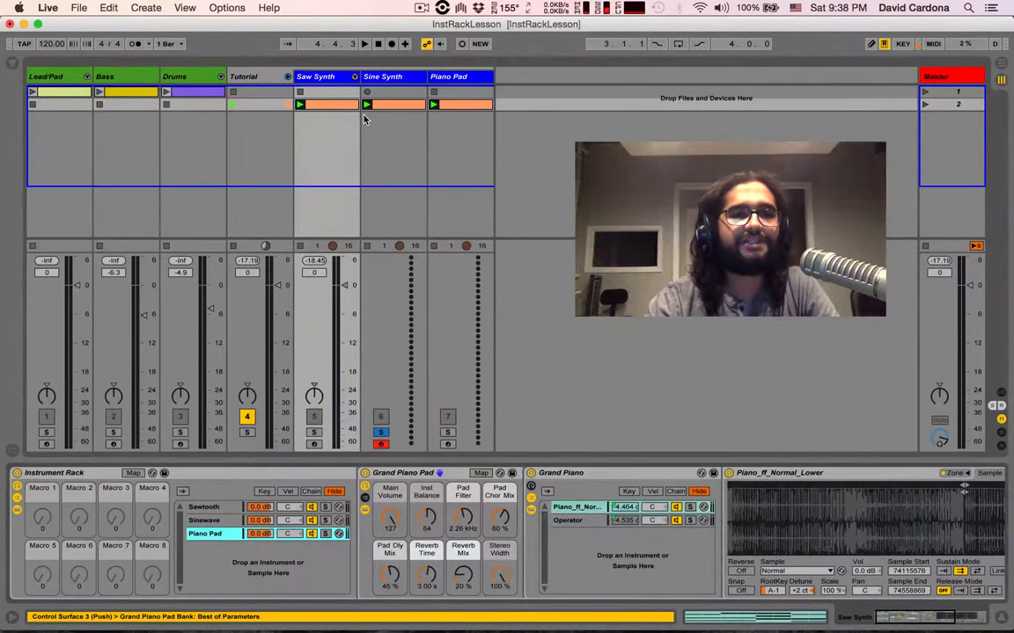
left_click(315, 77)
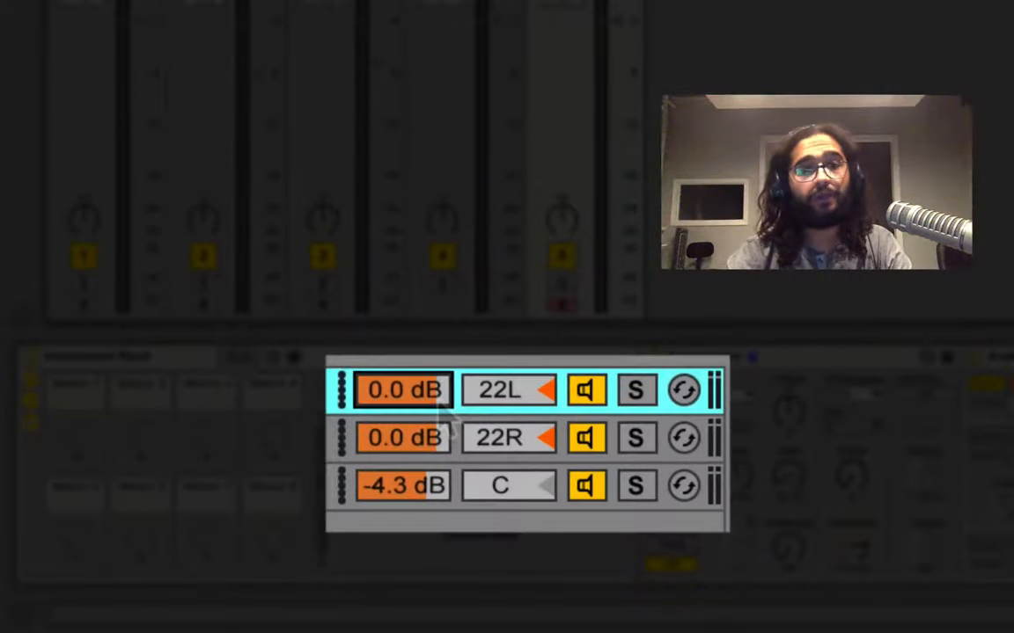
left_click(586, 390)
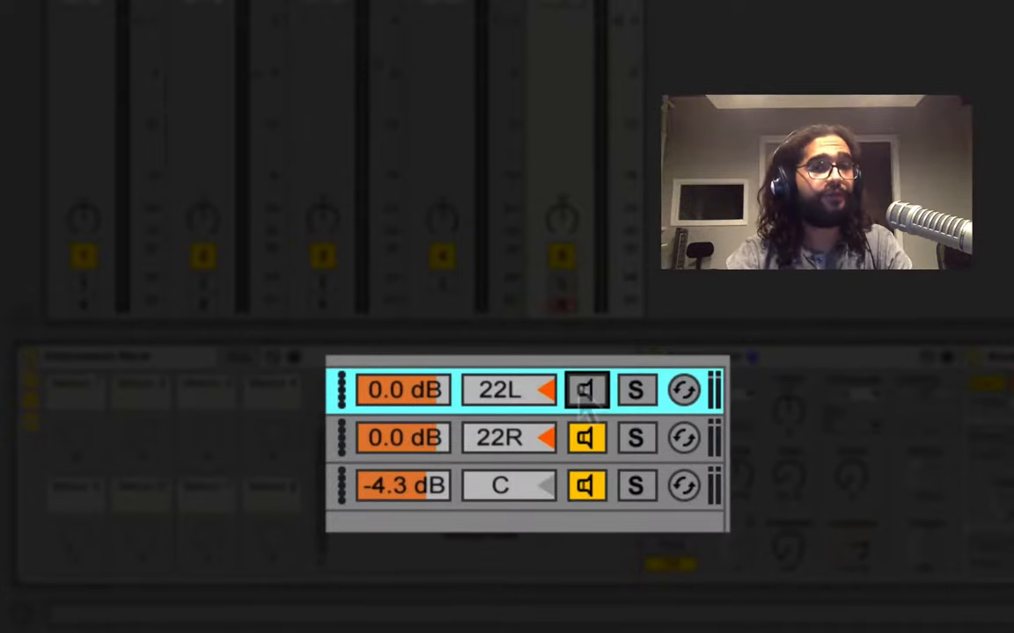
left_click(588, 391)
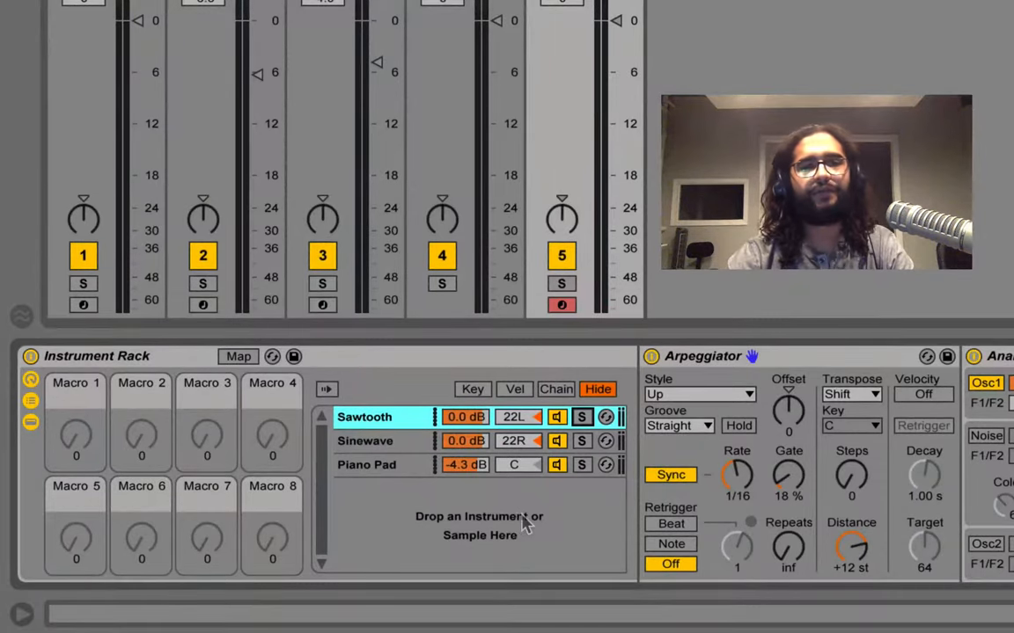
mouse_move(390, 491)
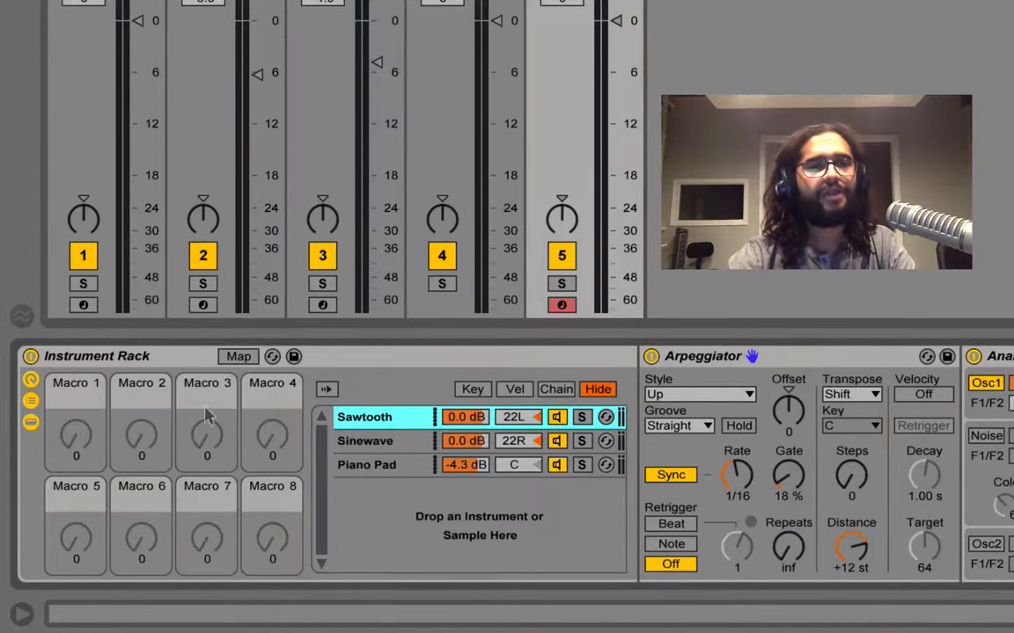
- Map the Synced Rate and Gate macros to both chains' Arpeggiator Rate and Gate
left_click(238, 356)
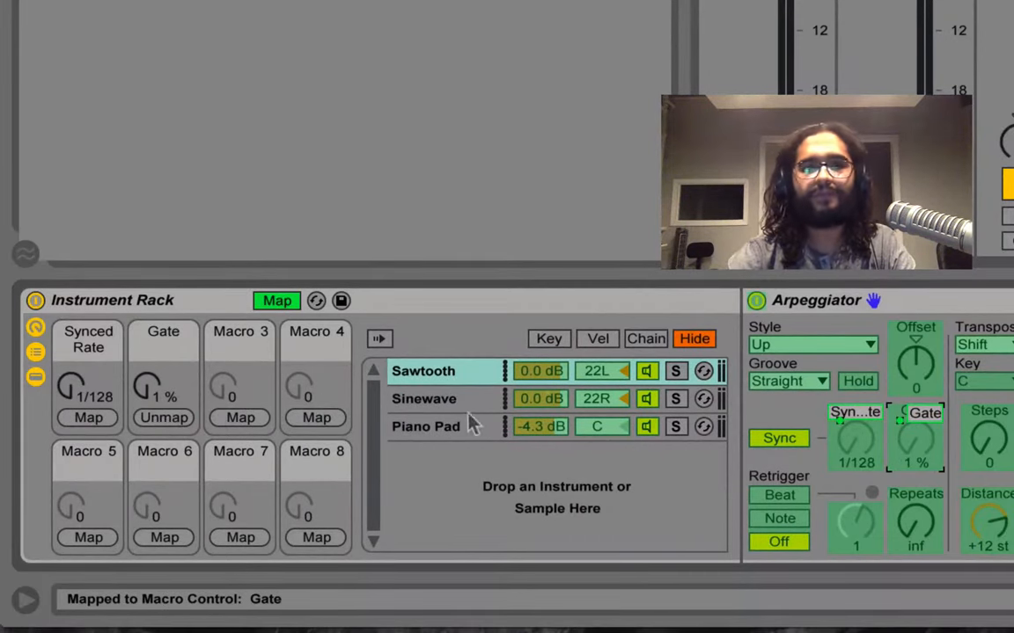
left_click(424, 398)
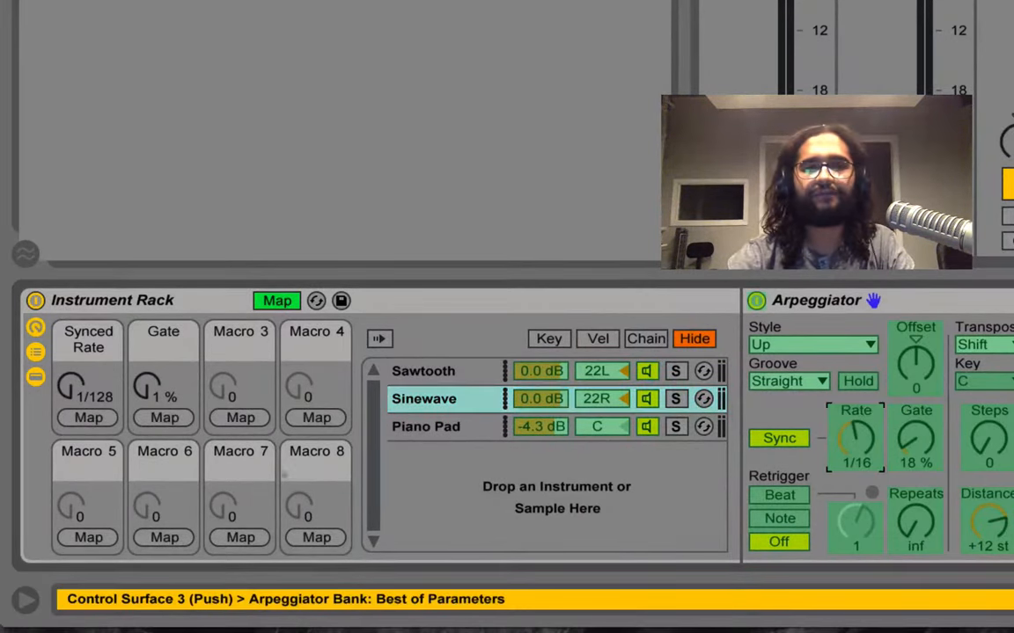
left_click(856, 437)
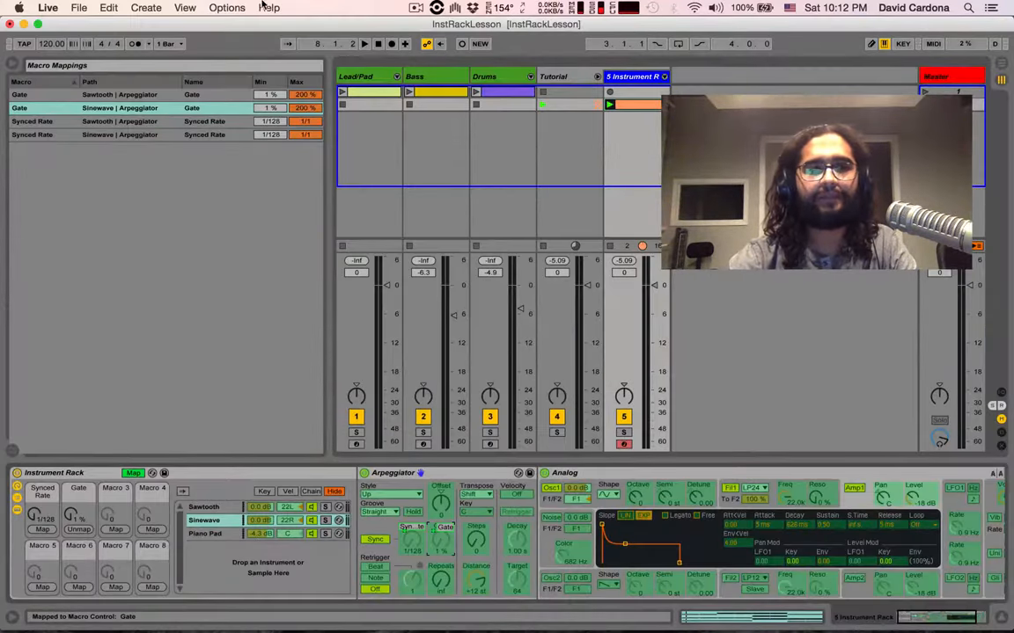
left_click(120, 121)
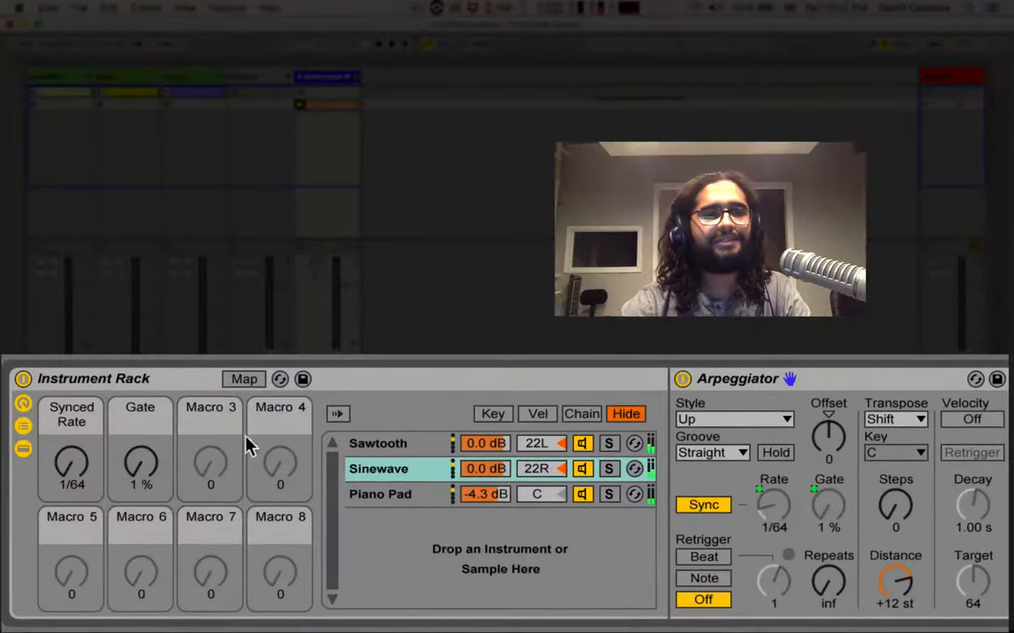
- Set the Synced Rate macro to 1/16 and the Gate macro to 31%
left_click_drag(70, 471, 70, 449)
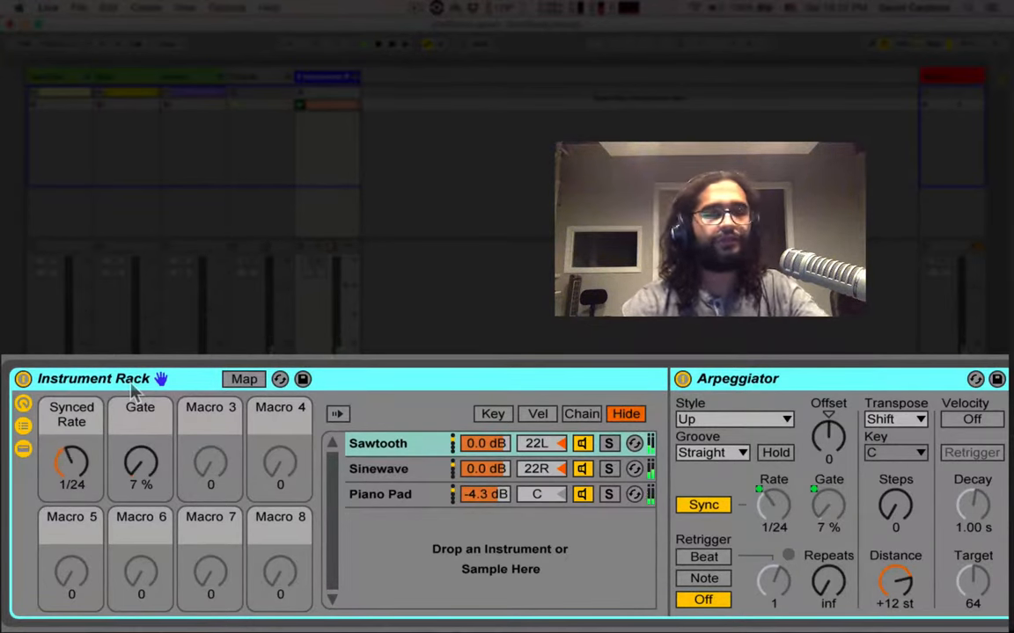
left_click_drag(141, 466, 141, 431)
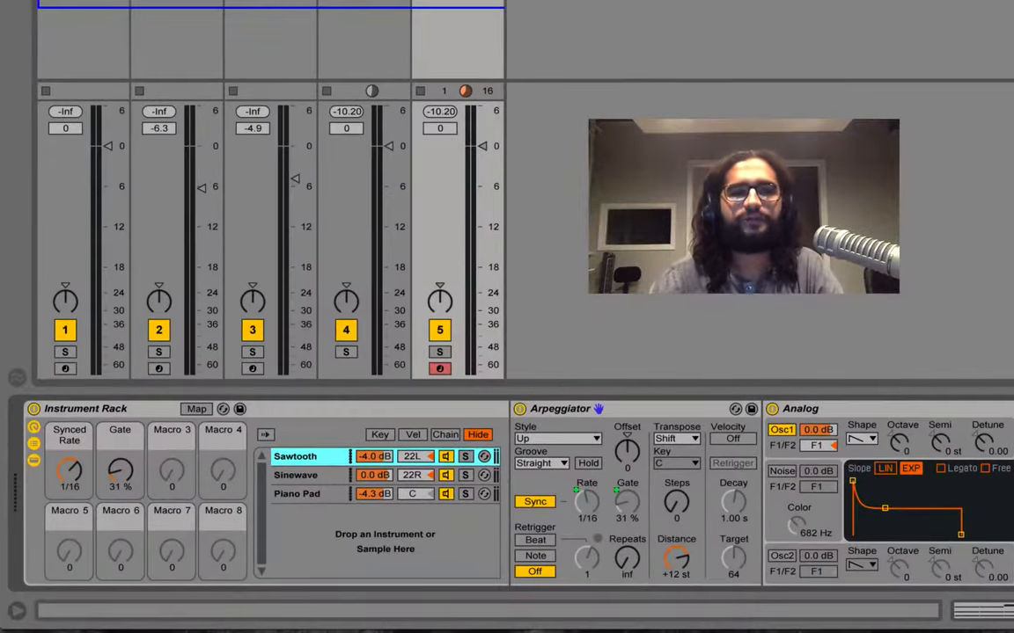
- Show the Key Zone Editor for the Sawtooth, Sinewave and Piano Pad chains
left_click(380, 435)
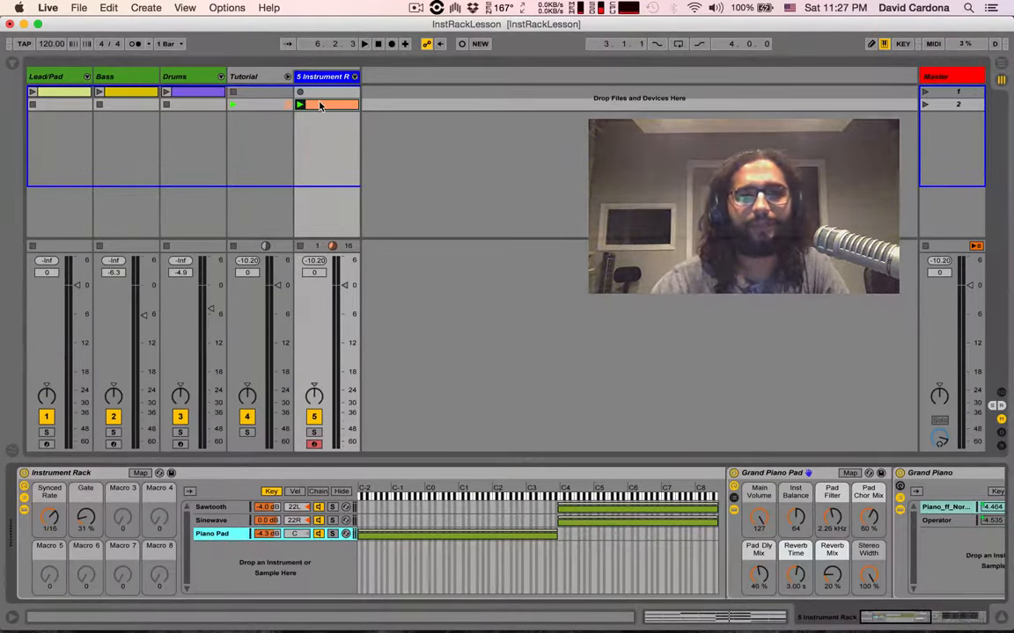
- Show the Chain Select Editor for the rack's three chains
double_click(331, 103)
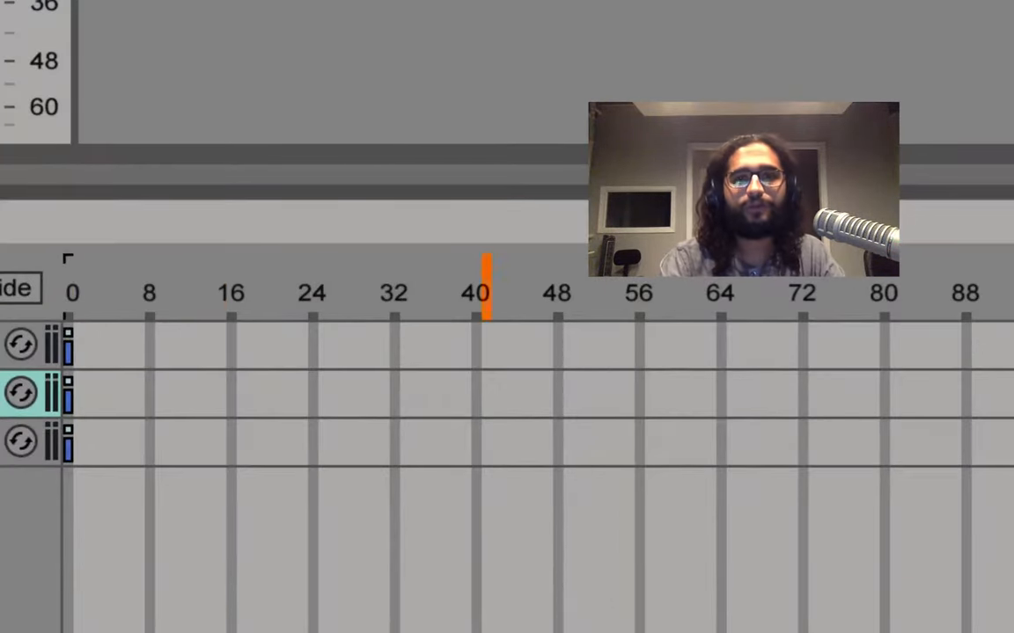
- Set chain select zones: Piano Pad 0–40, Sinewave the lower part, Sawtooth the upper part
left_click(373, 292)
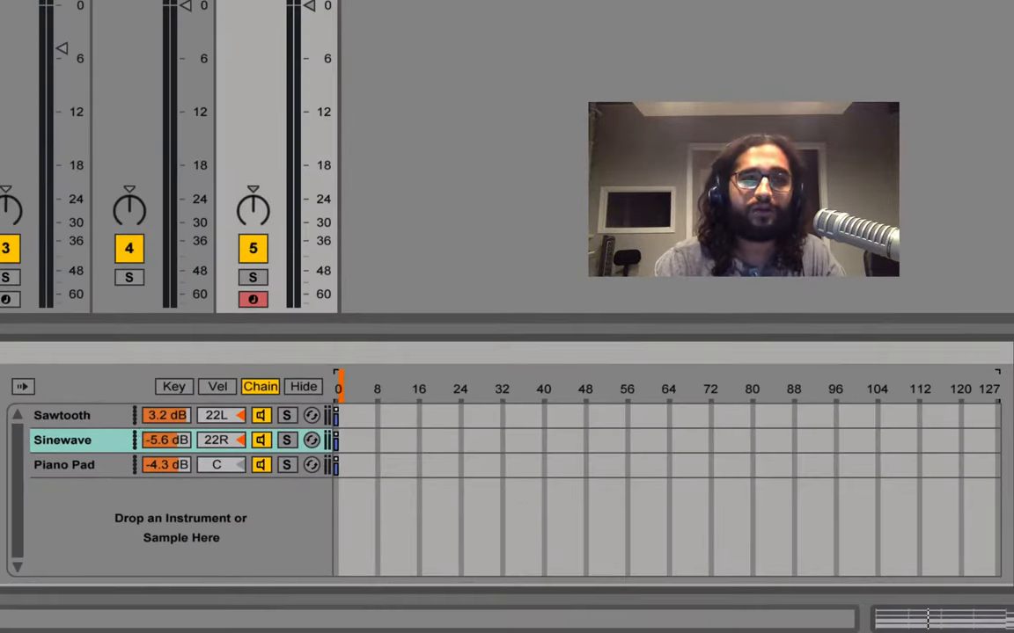
left_click(61, 415)
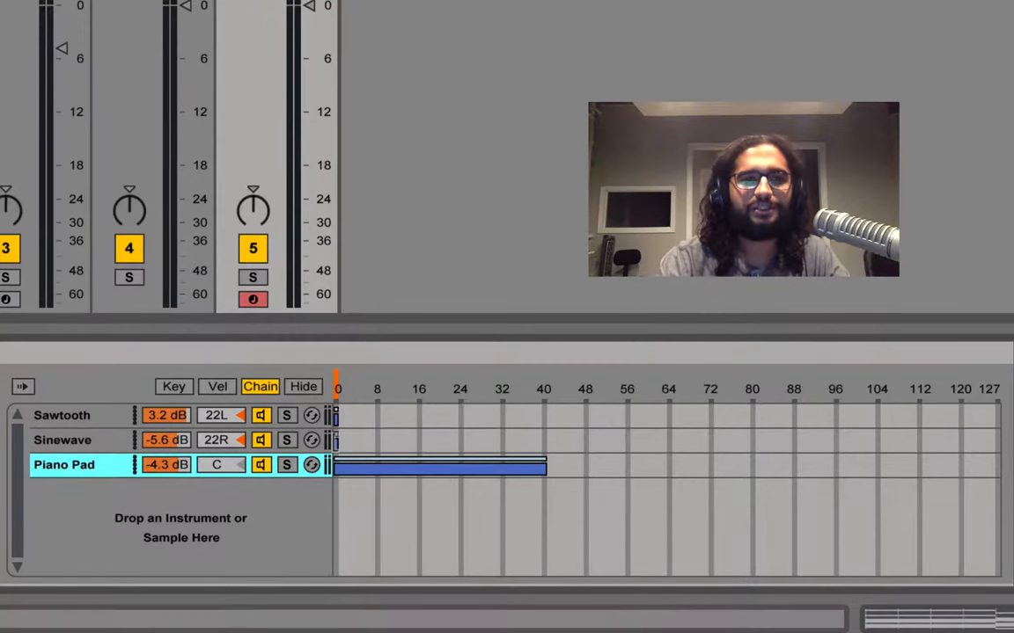
left_click(63, 440)
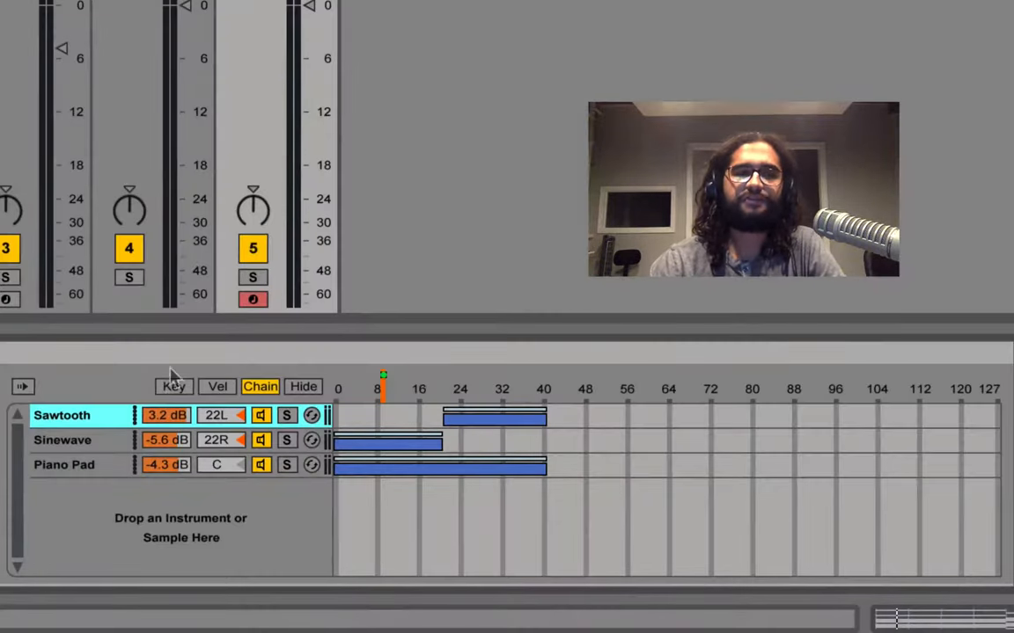
- Crossfade Sinewave out toward 80 and Sawtooth in from 32, Piano Pad spanning 0–127, selector near 50
left_click(173, 387)
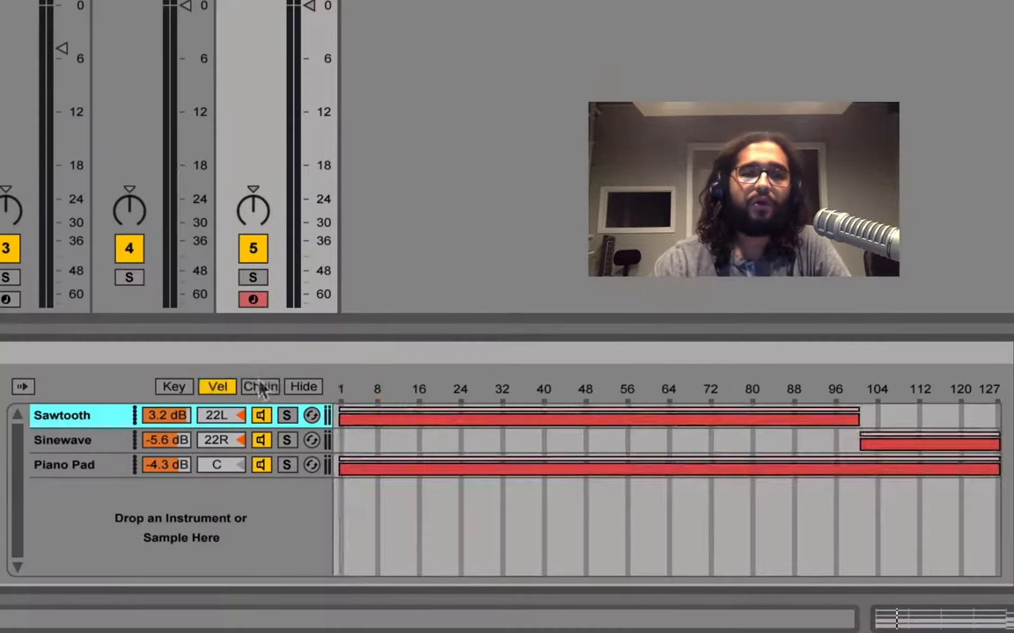
left_click(260, 387)
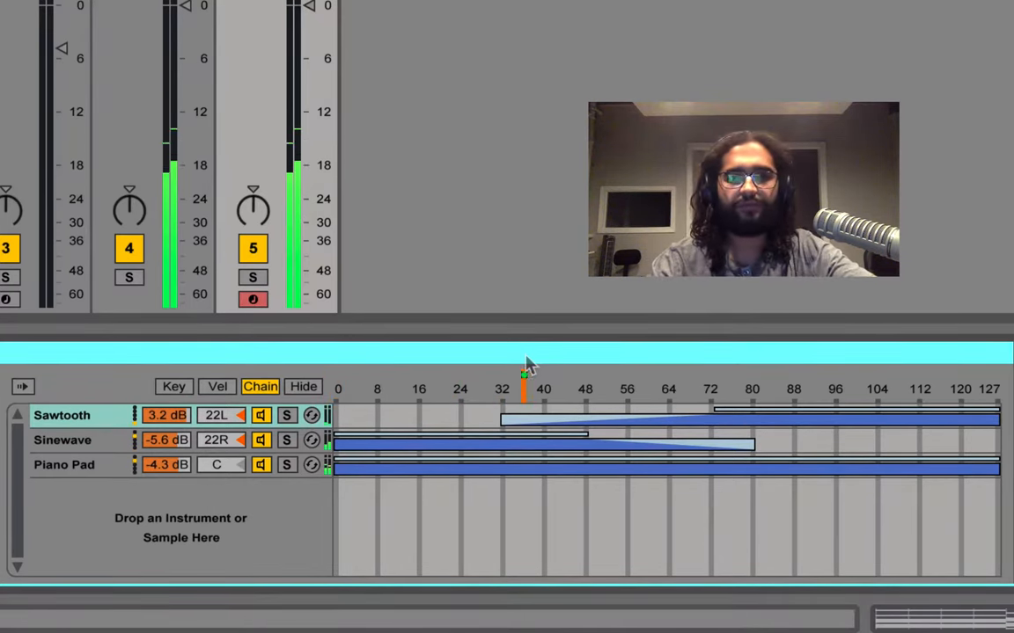
left_click(596, 387)
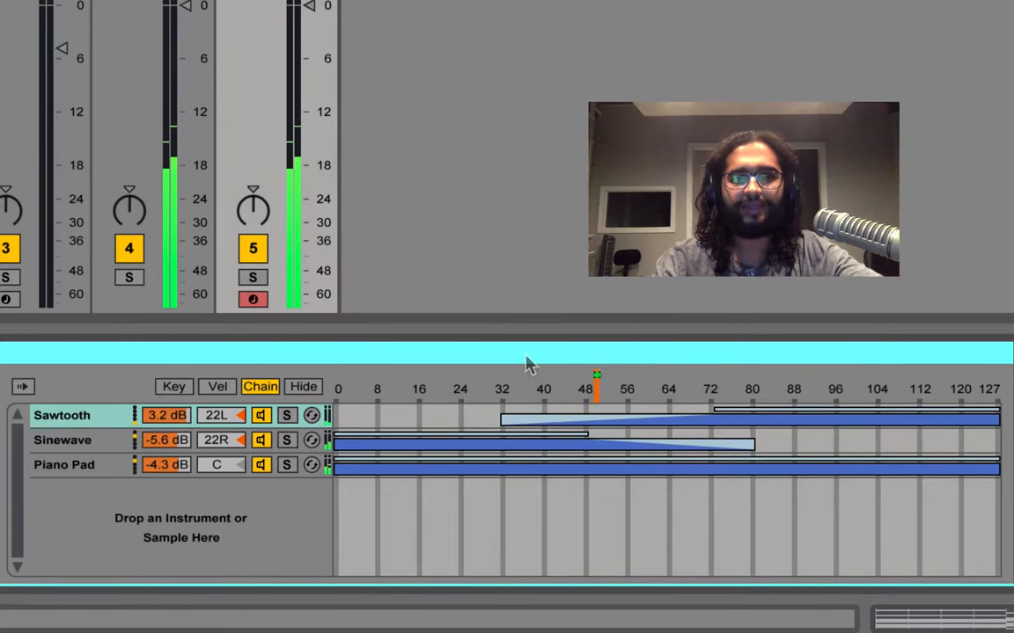